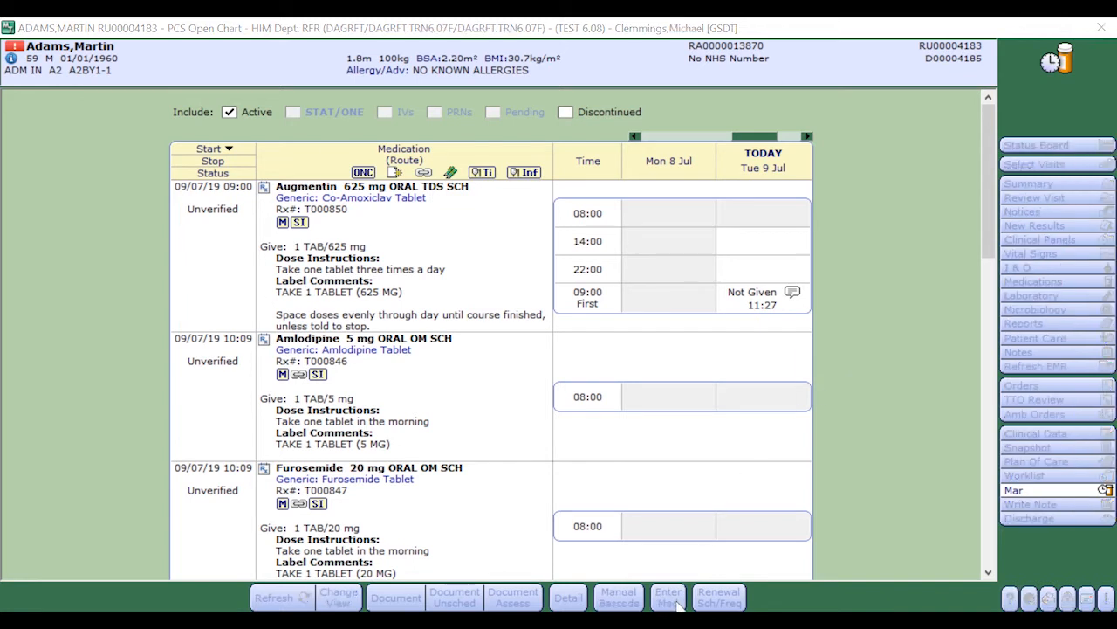
- Start a new medication order and search by name for 'Ibu' to list ibuprofen products
click(667, 597)
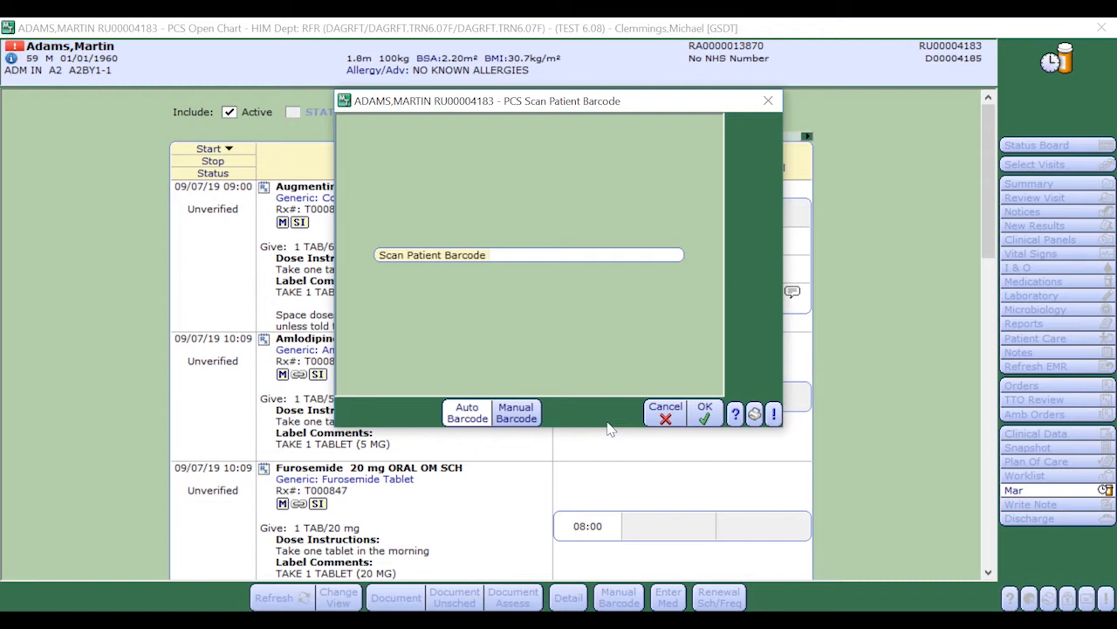
mouse_move(607, 416)
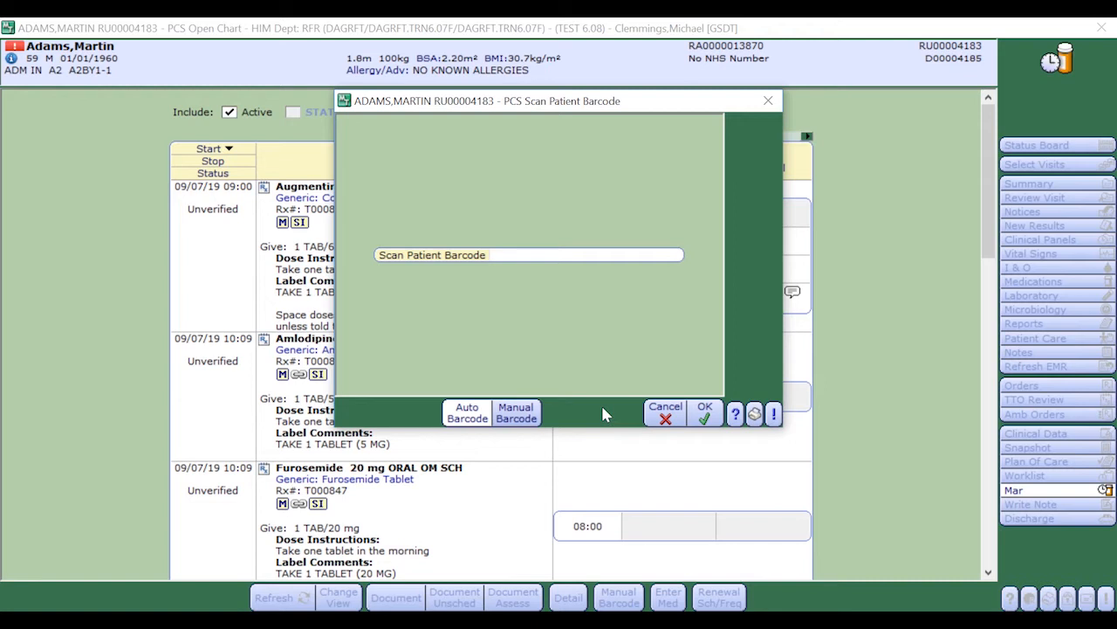
click(666, 412)
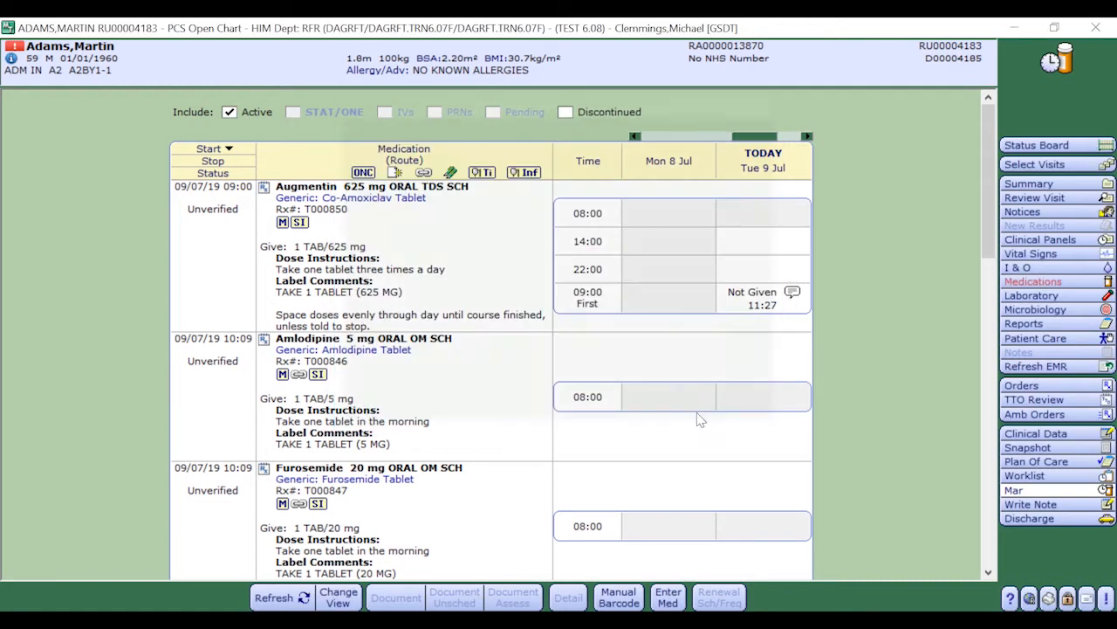
click(667, 597)
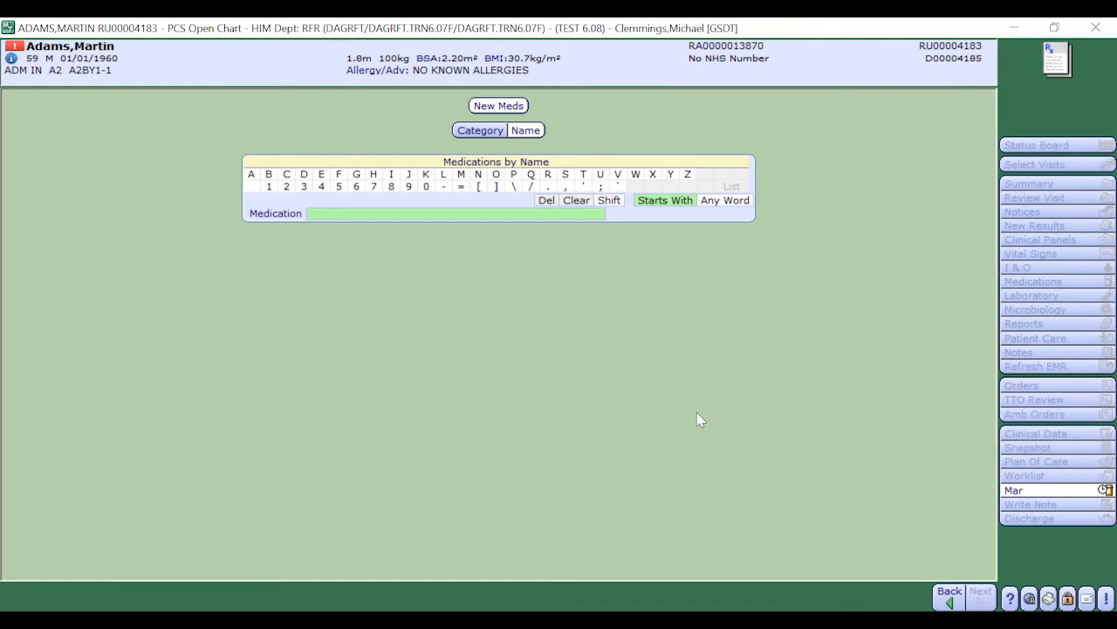
mouse_move(592, 367)
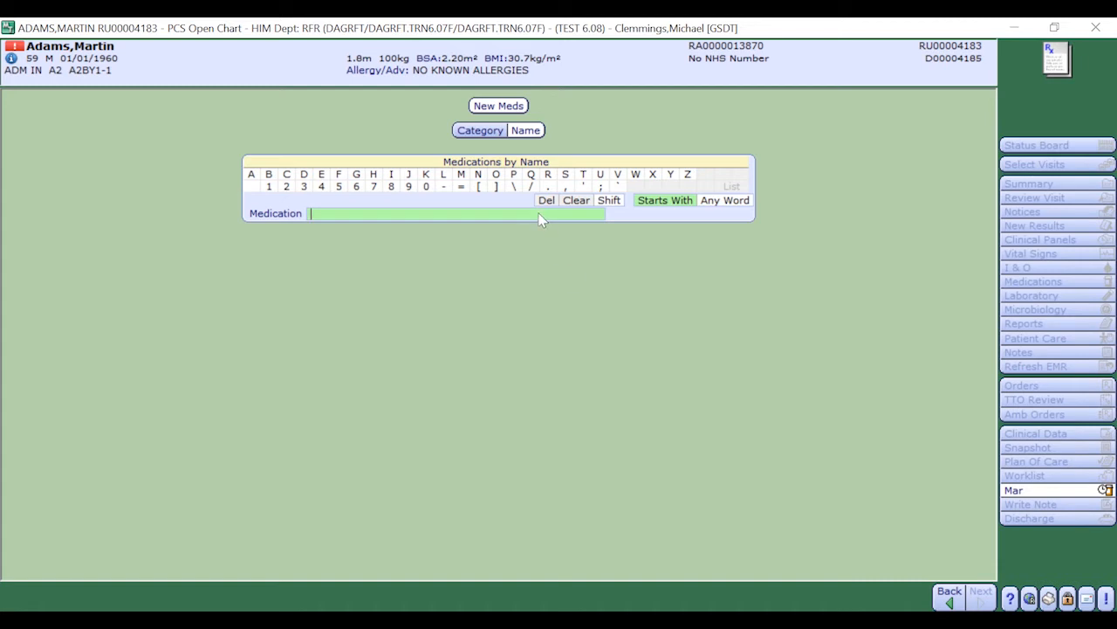
text(Ib)
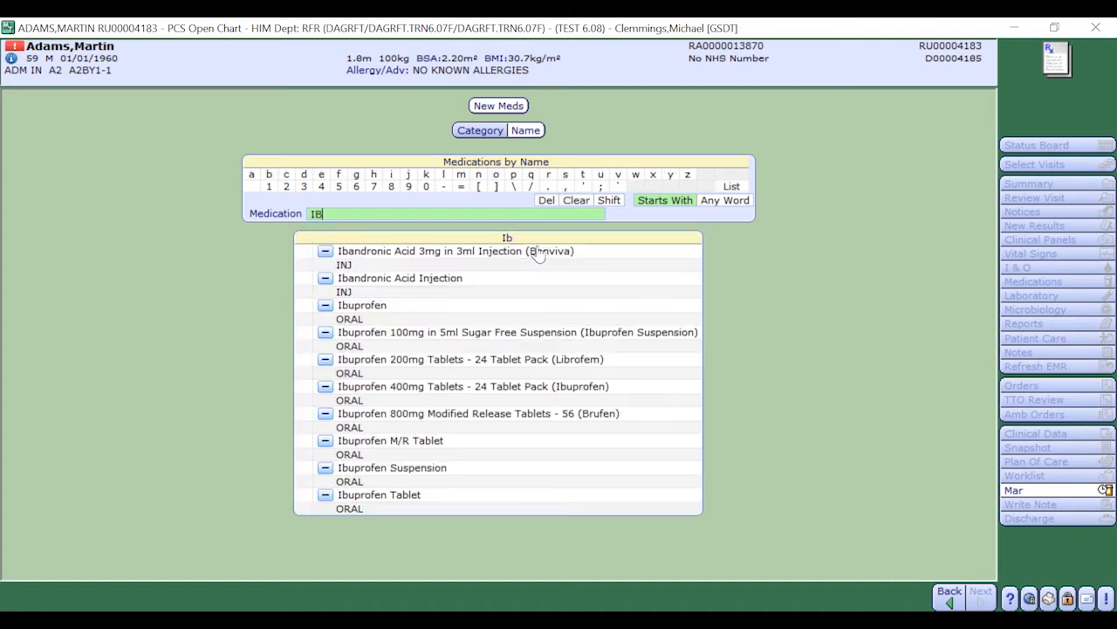
text(u)
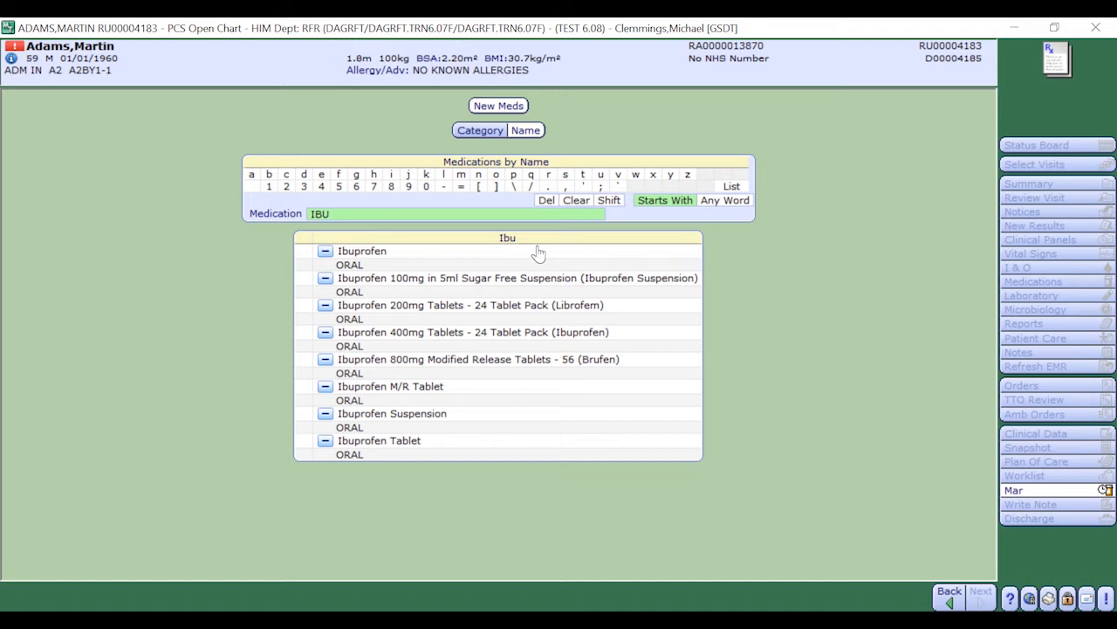
mouse_move(535, 259)
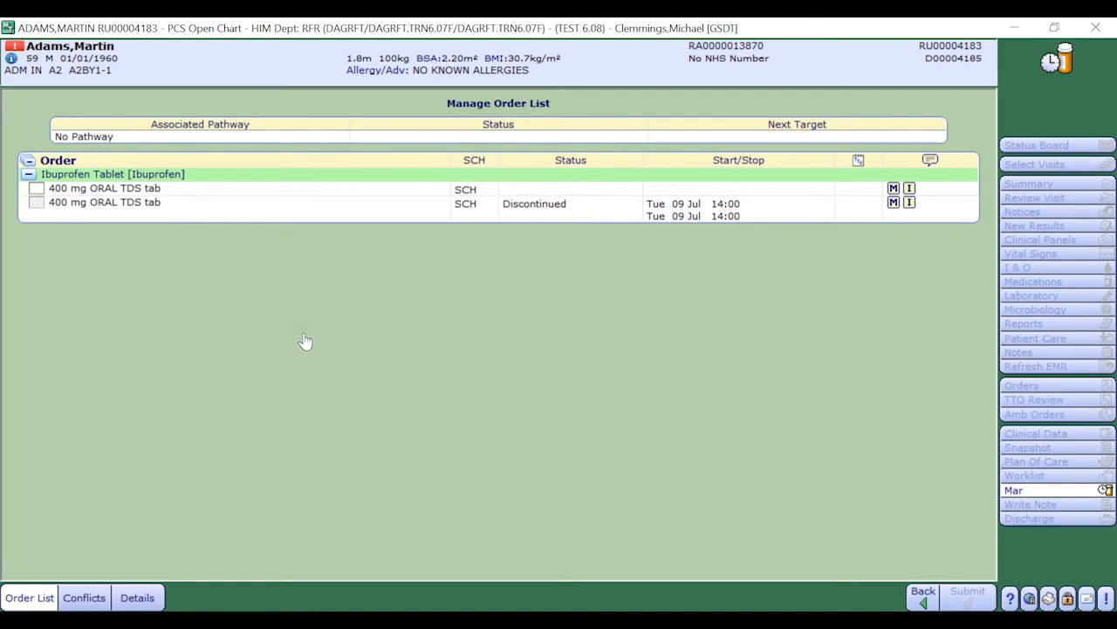
mouse_move(510, 369)
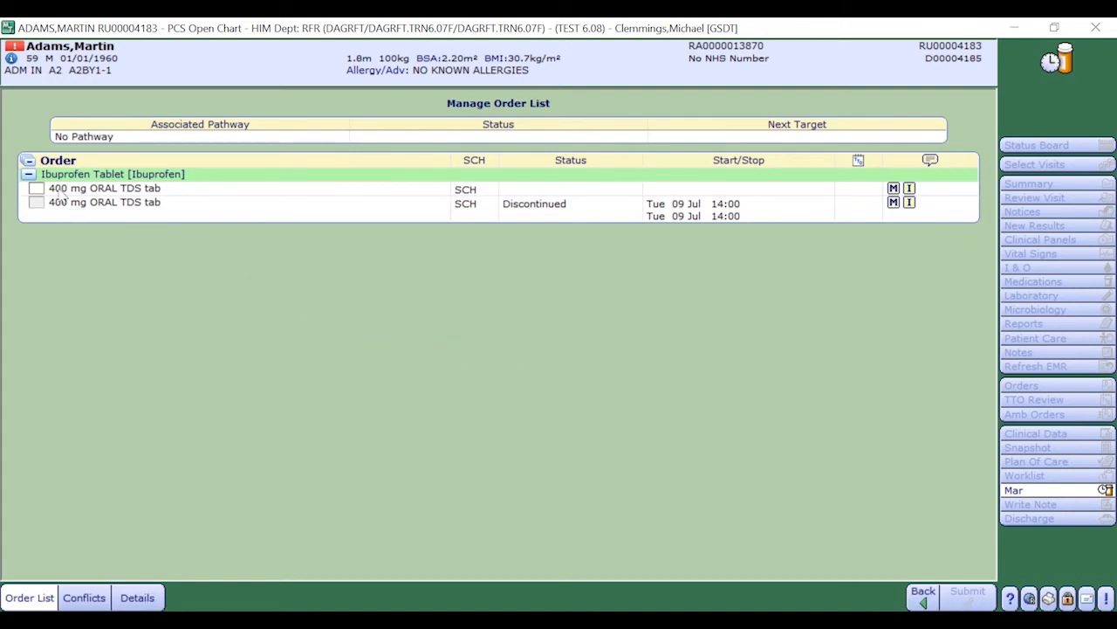
- Select the Ibuprofen Tablet 400 mg ORAL TDS order and bring up its edit form
click(36, 188)
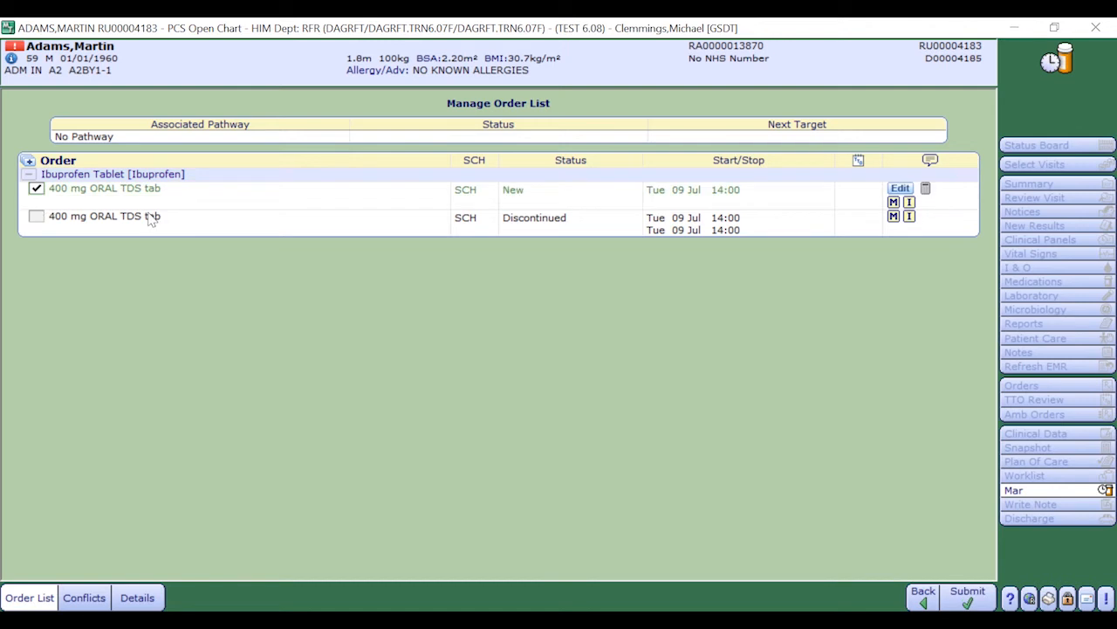
mouse_move(894, 195)
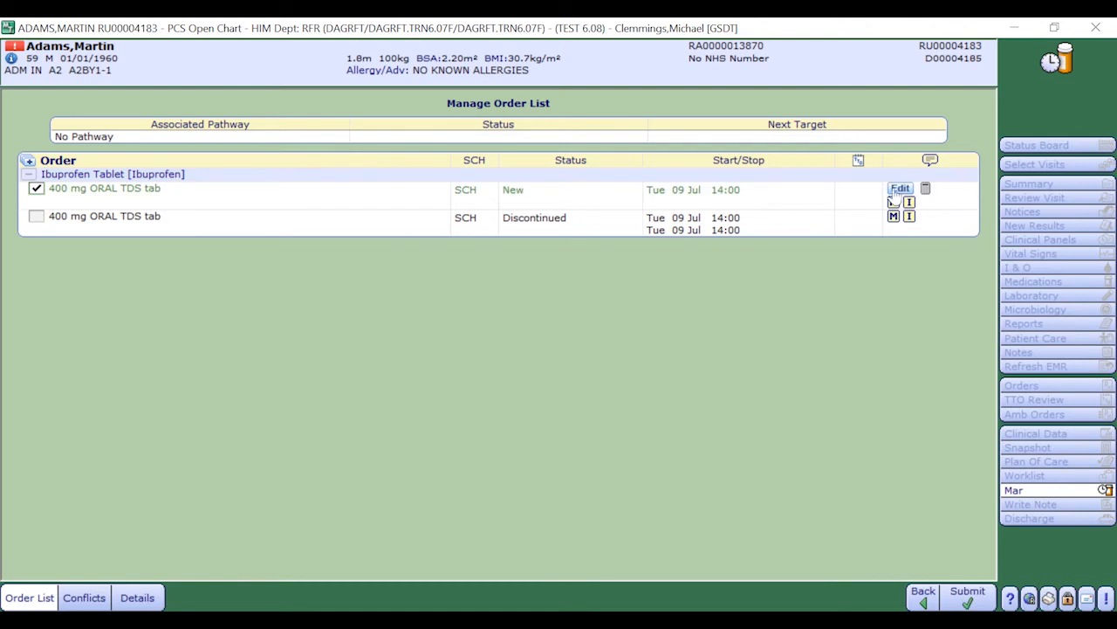
click(899, 188)
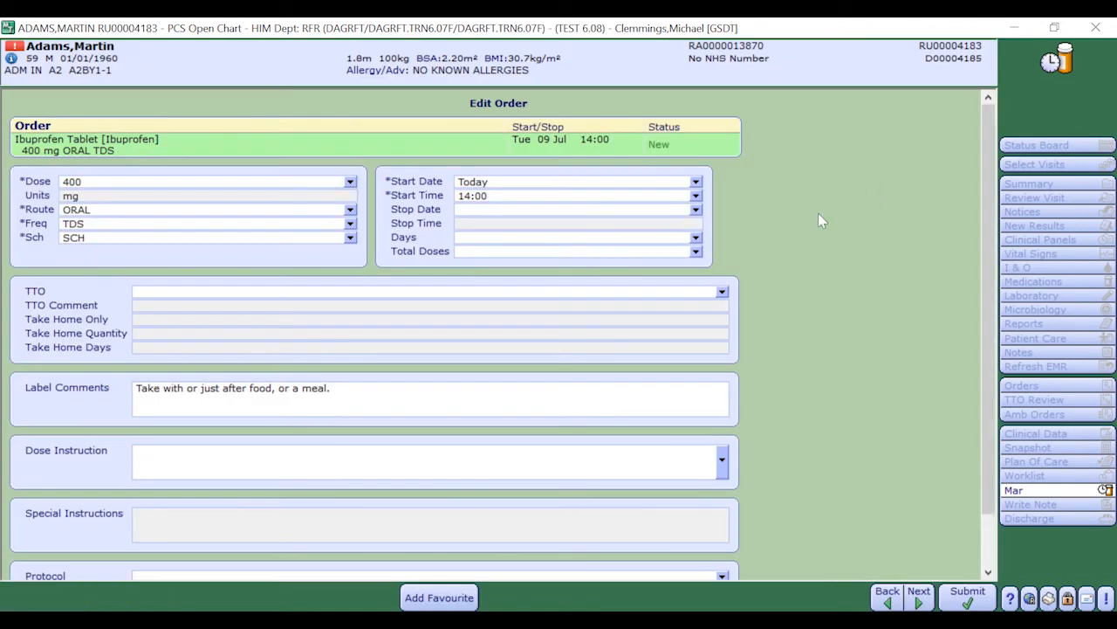
mouse_move(772, 339)
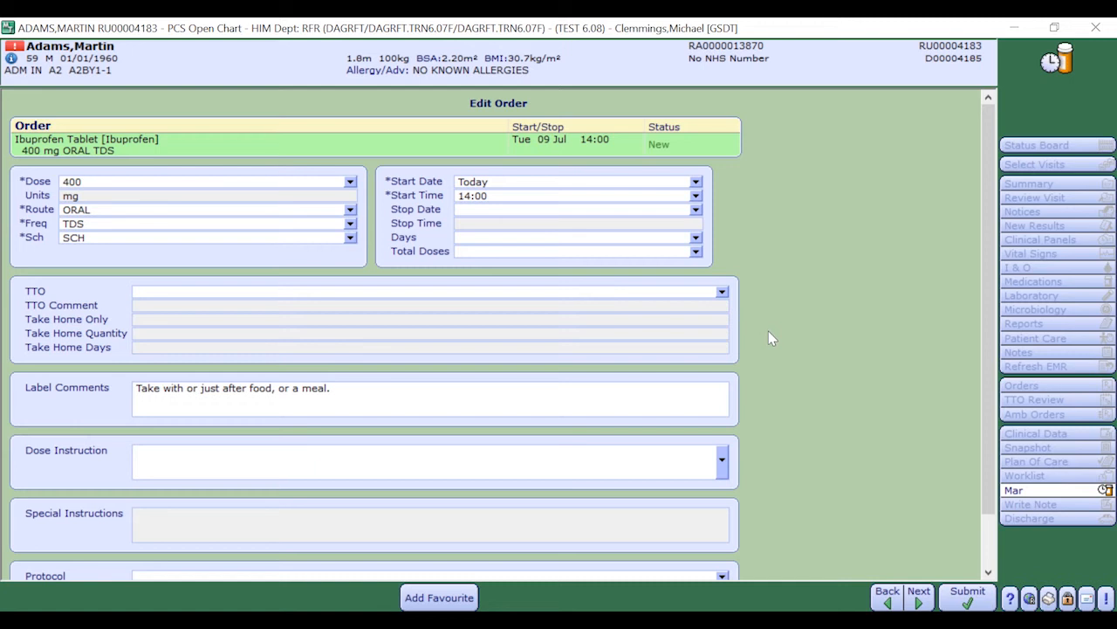
click(723, 291)
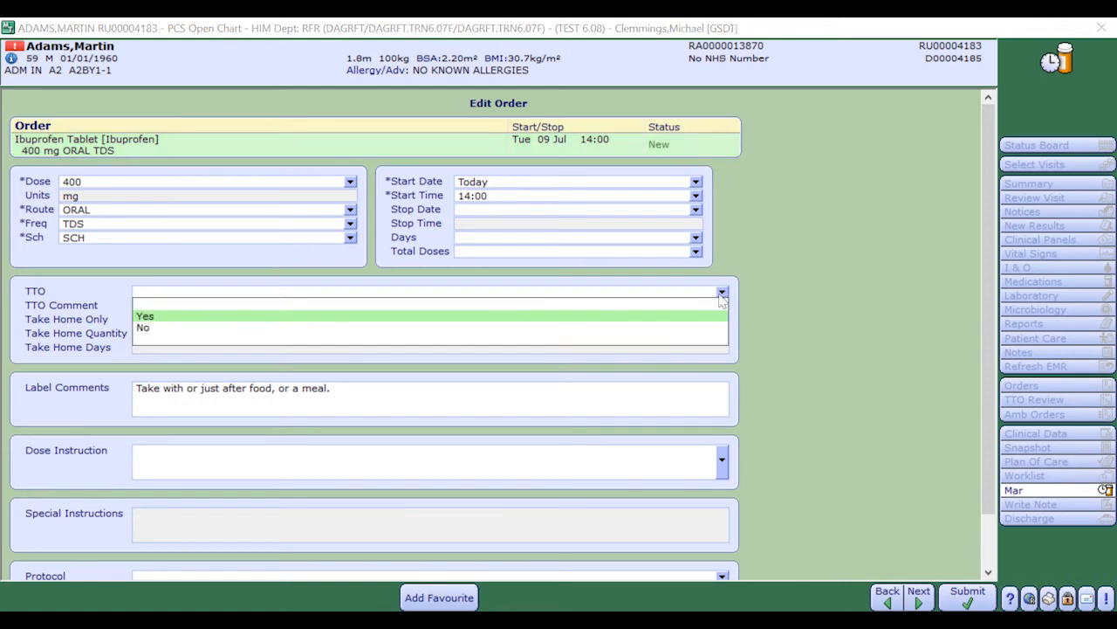
mouse_move(679, 314)
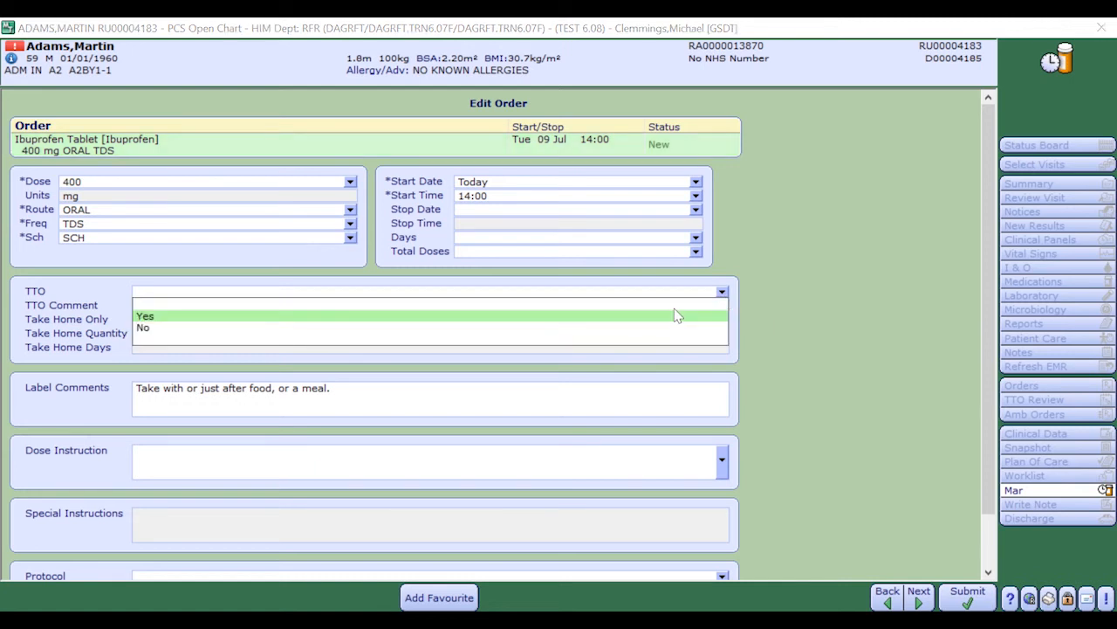
click(145, 315)
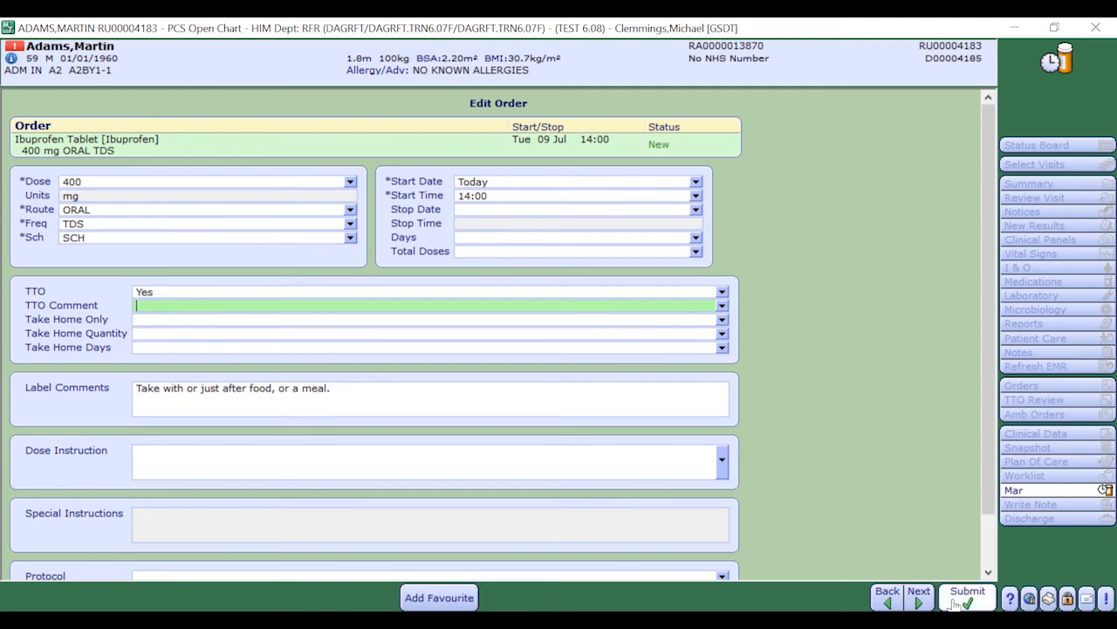
click(967, 590)
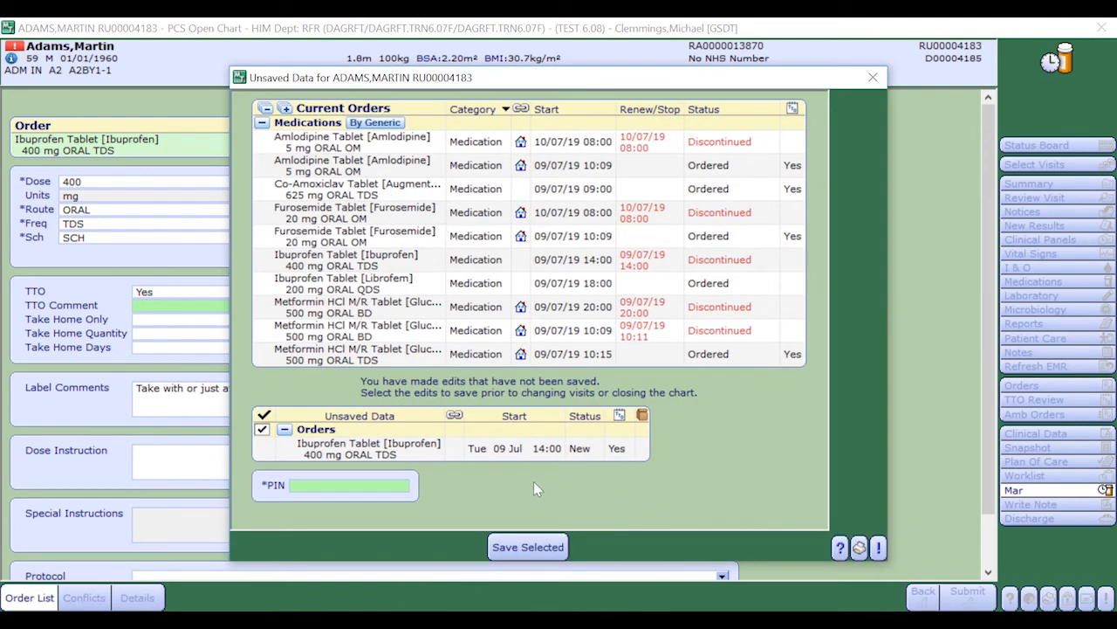
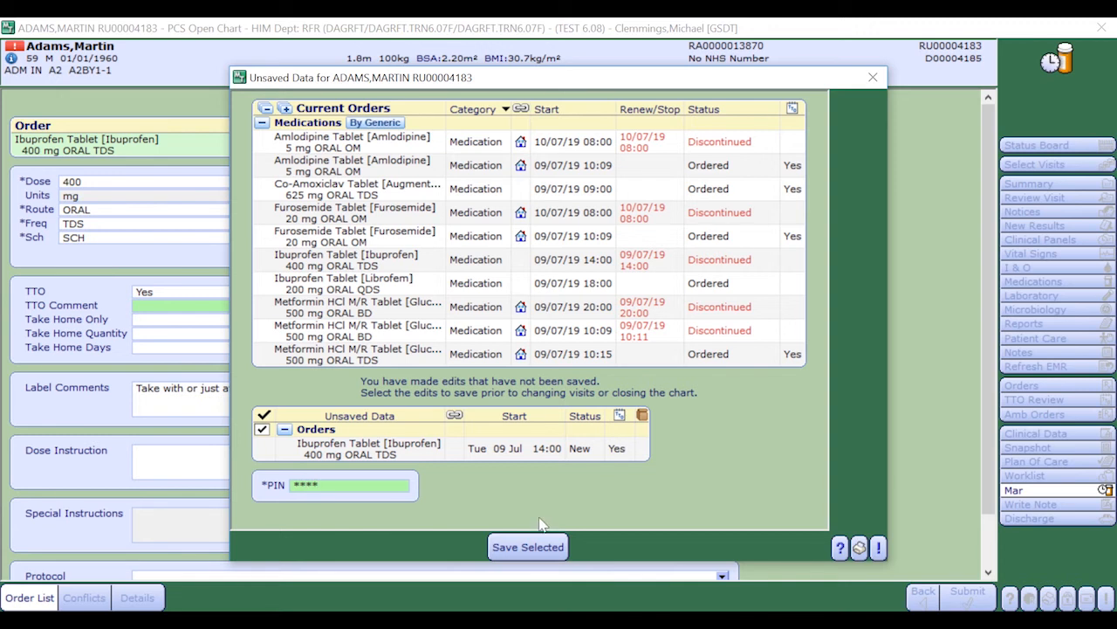
click(528, 546)
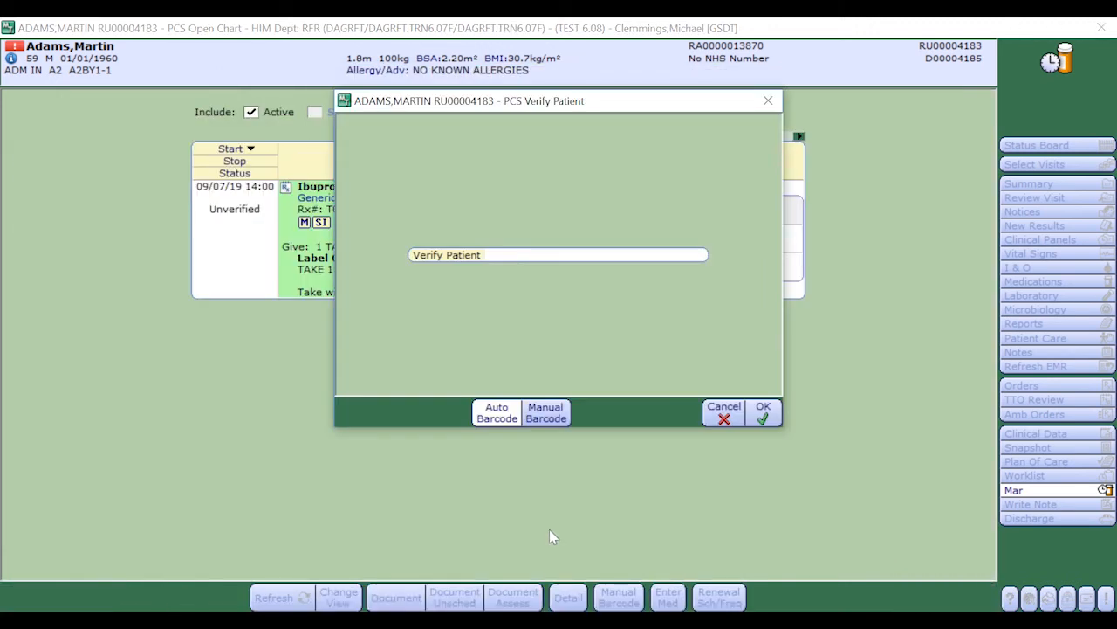
mouse_move(590, 412)
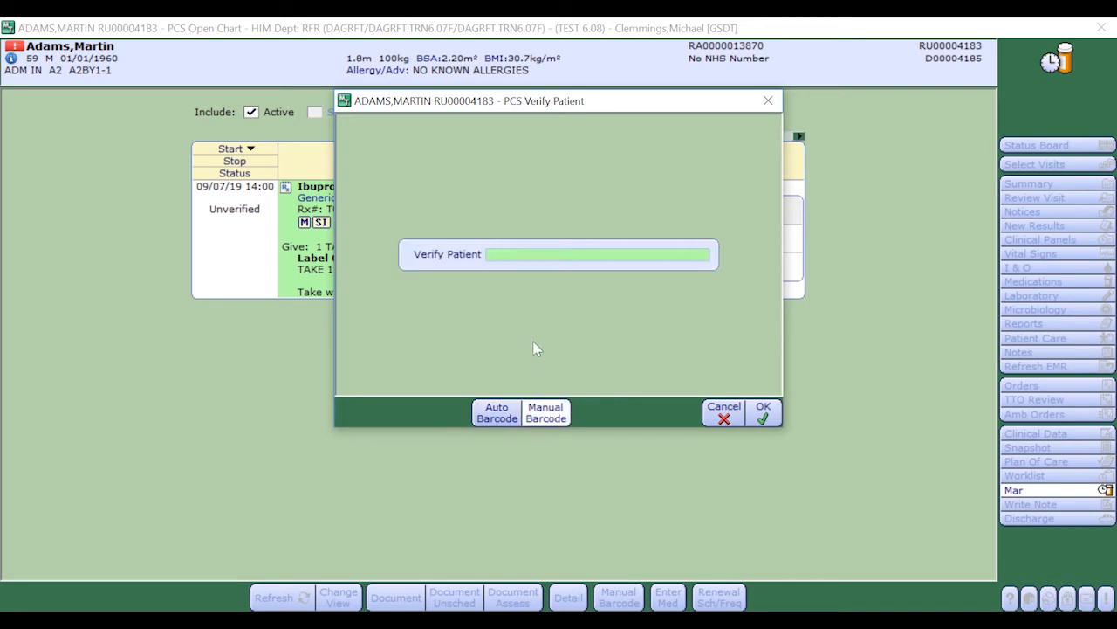
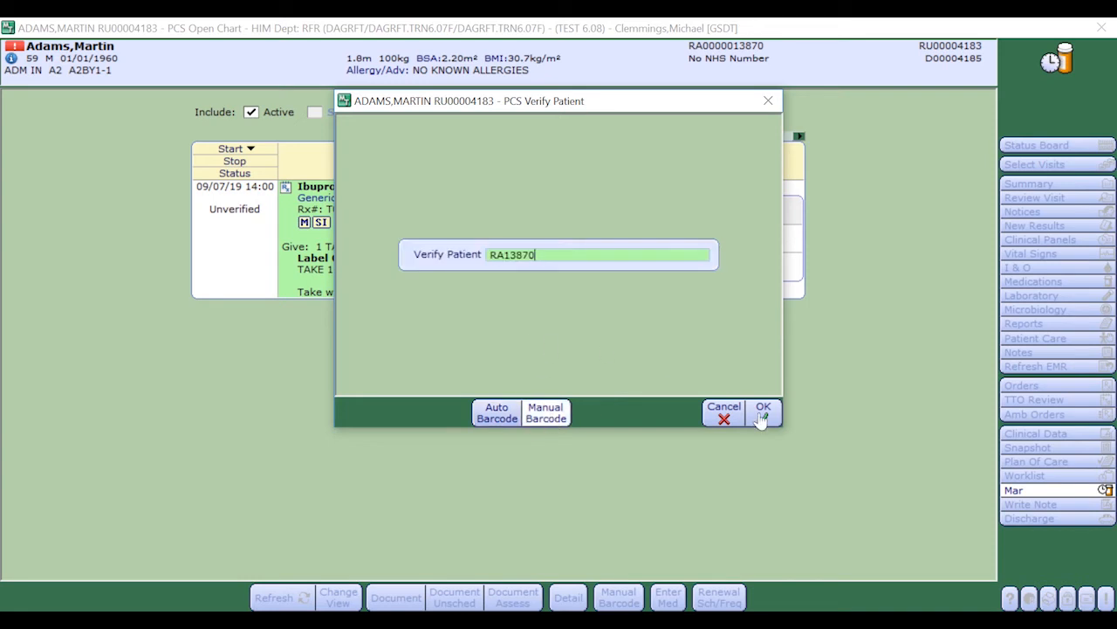
click(763, 405)
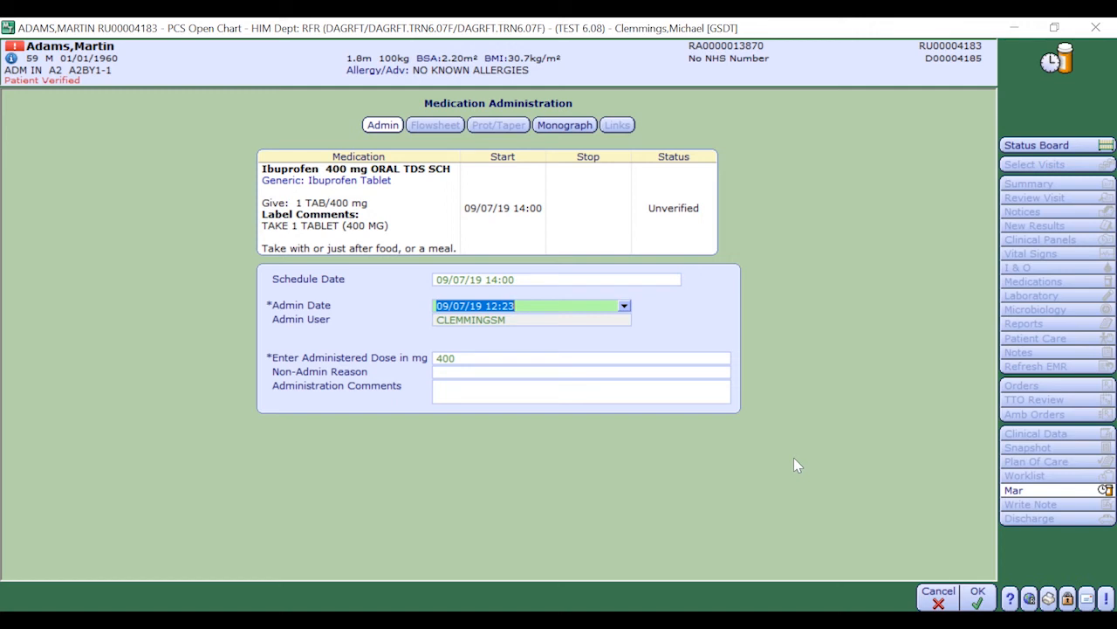
mouse_move(681, 394)
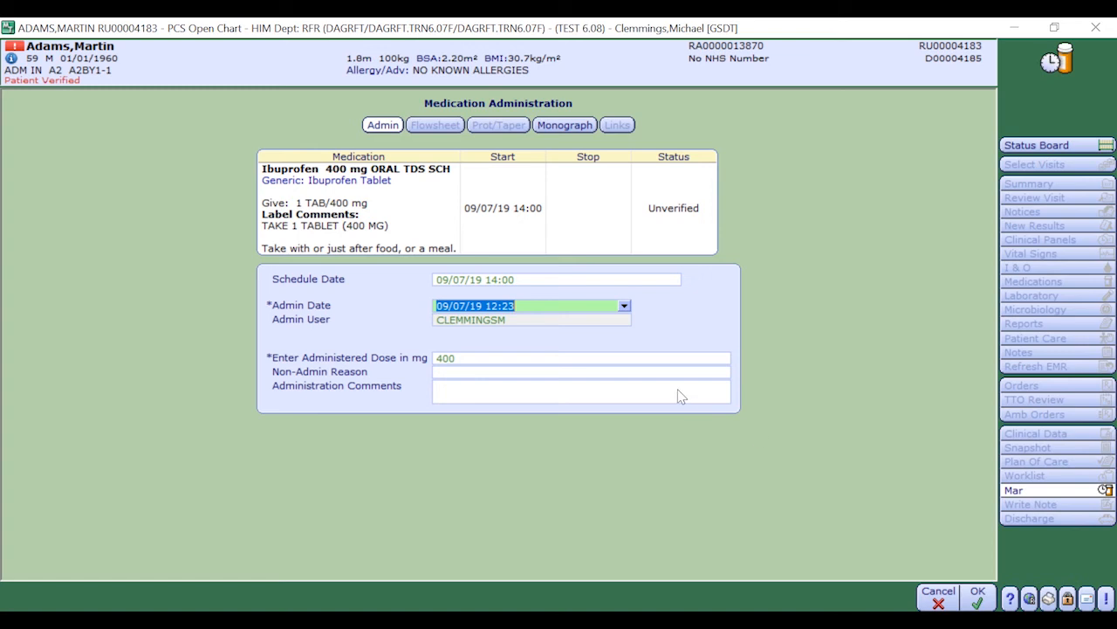
- Add the comment 'PATIENT SELF ADMINISTERED MEDICATION AT HOME' and confirm the 12:23 admin time
text(PATIENT SELF ADMINISTERED MEDICATION AT HOME)
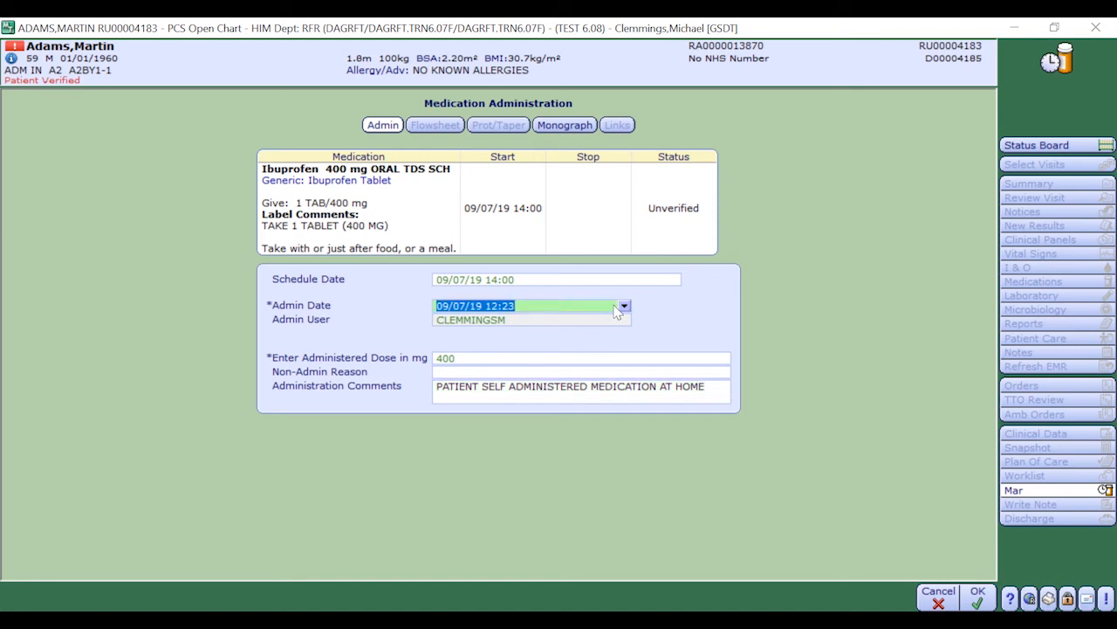
click(624, 305)
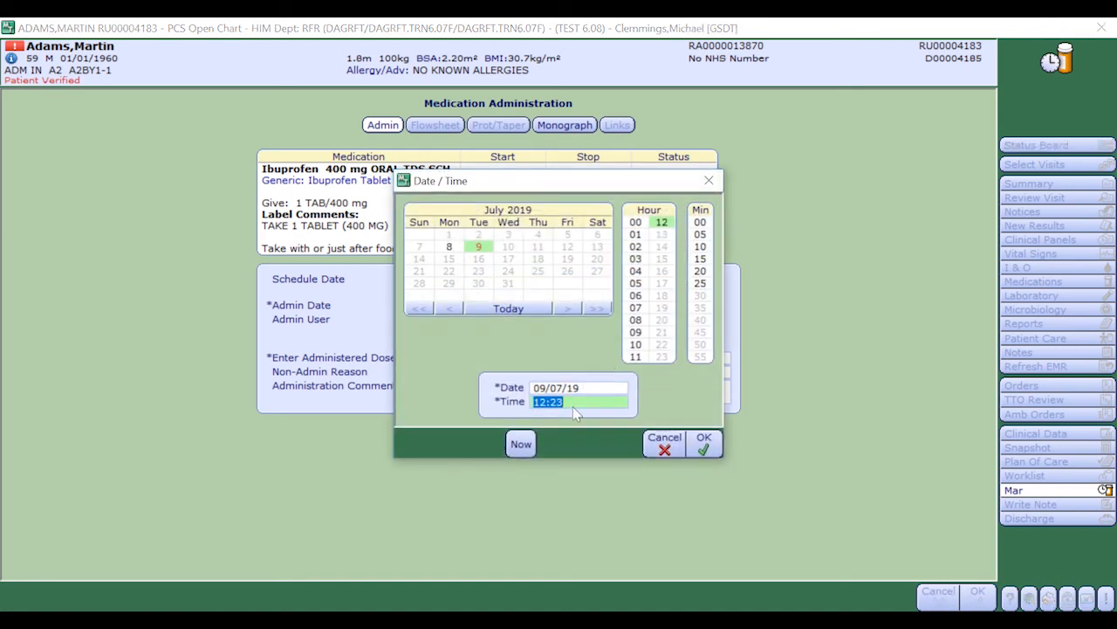
mouse_move(705, 312)
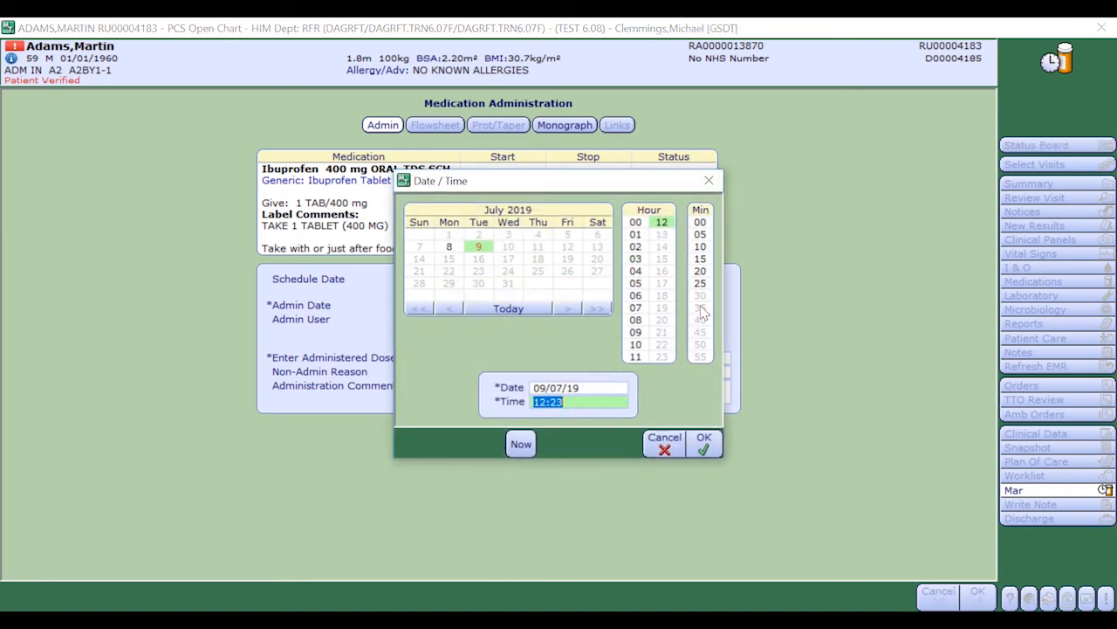
click(704, 436)
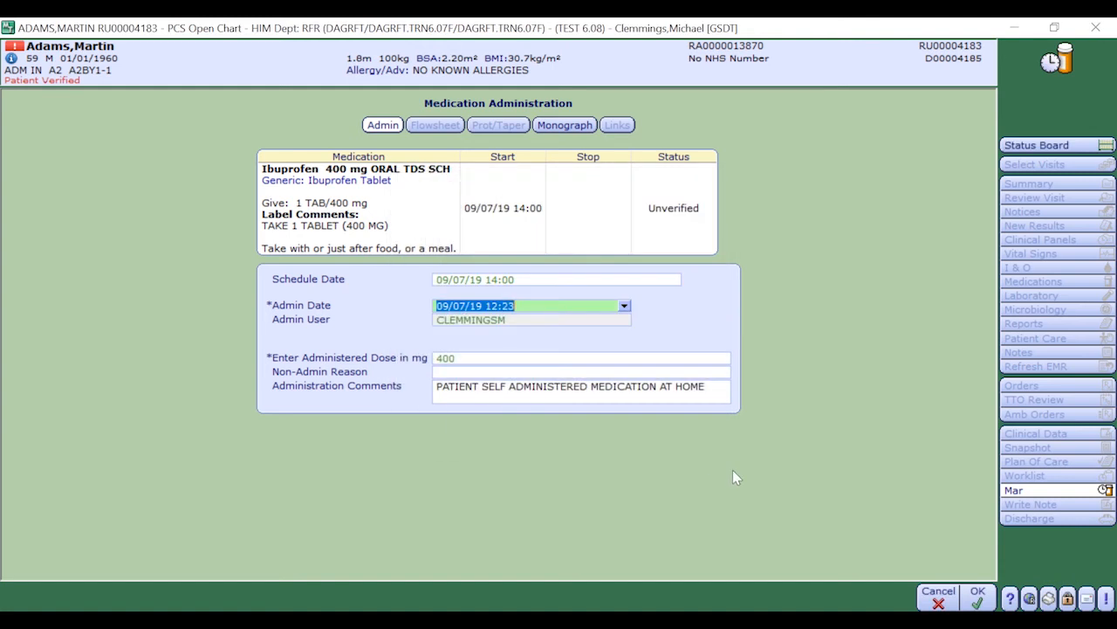
mouse_move(859, 545)
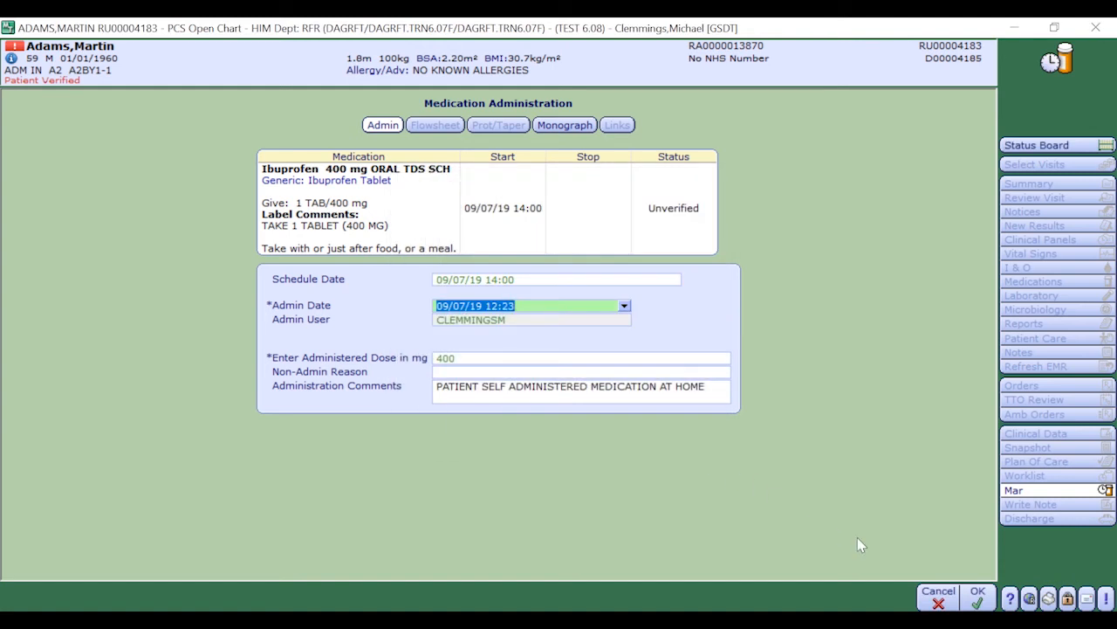
- File the 400 mg ibuprofen dose as given at 12:23 and bring up the session summary
click(977, 597)
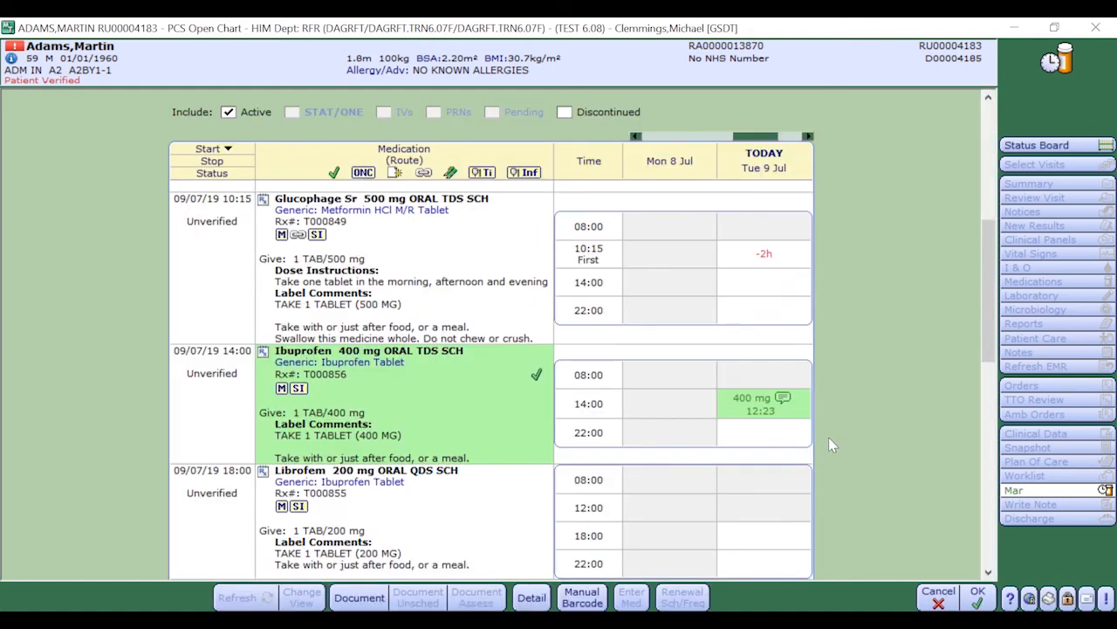
mouse_move(784, 411)
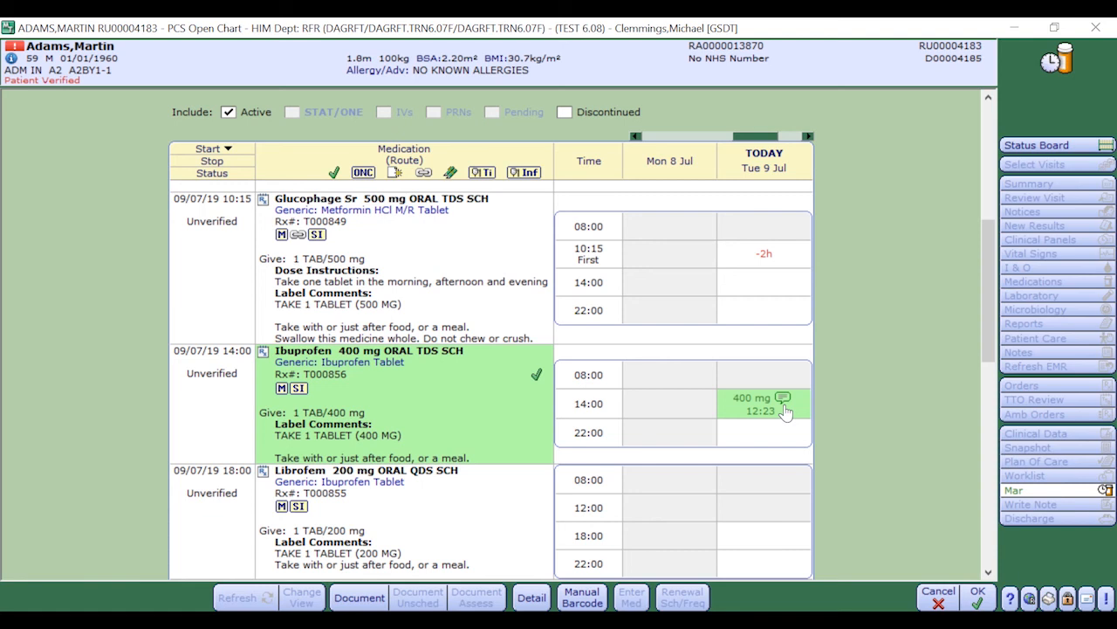
mouse_move(776, 403)
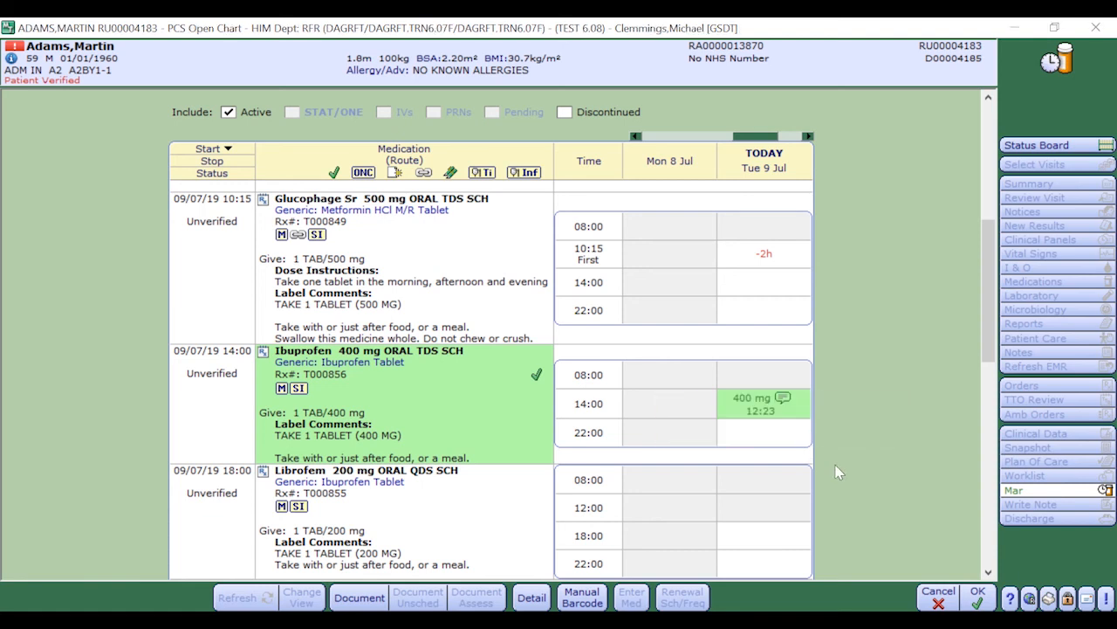
click(978, 597)
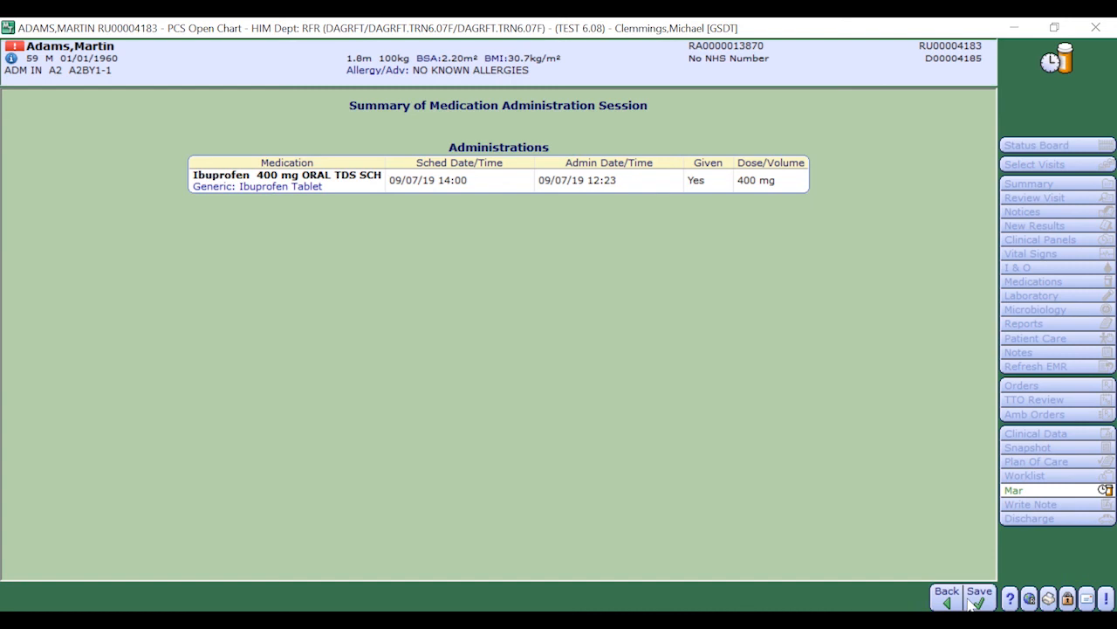
mouse_move(730, 382)
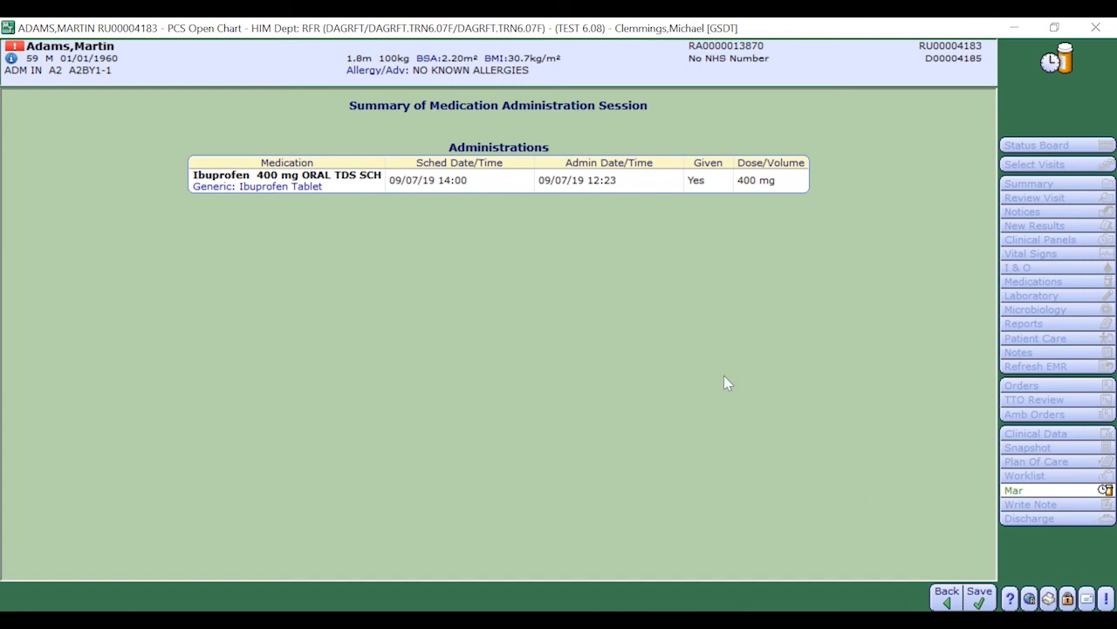
mouse_move(946, 555)
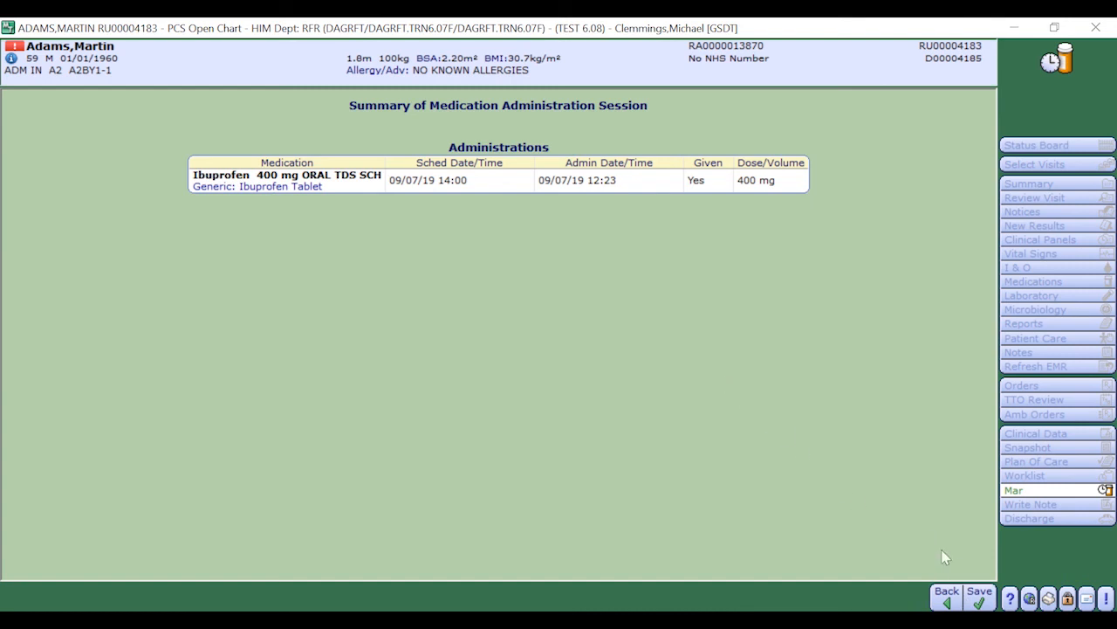
- Save the administration session with PIN authentication, returning to the MAR showing 400 mg at 12:23
click(978, 597)
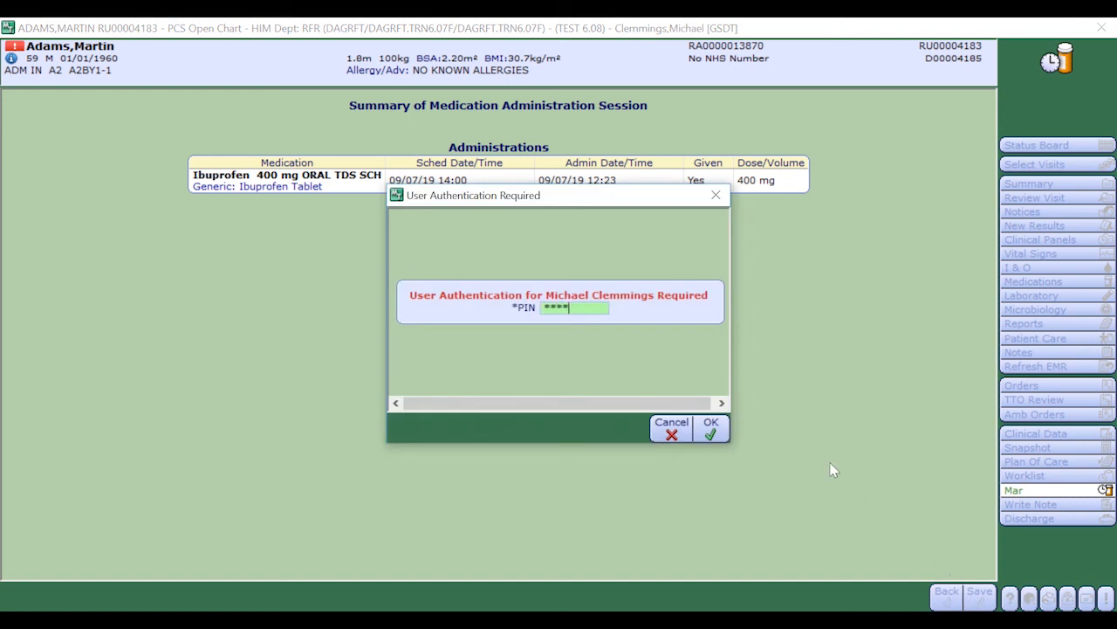
click(711, 427)
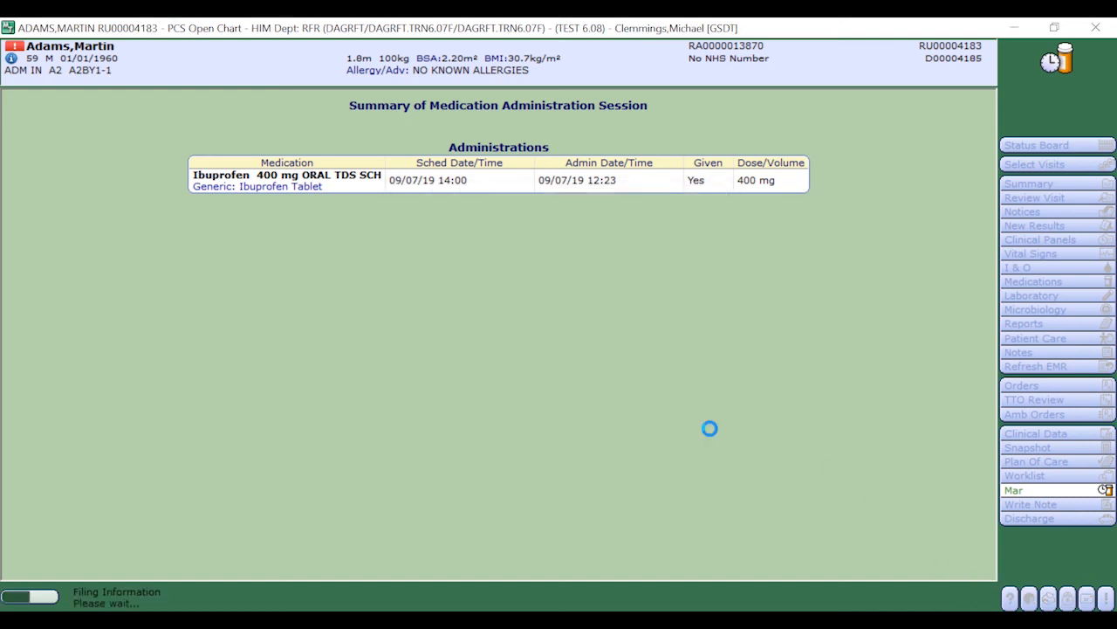
click(1013, 488)
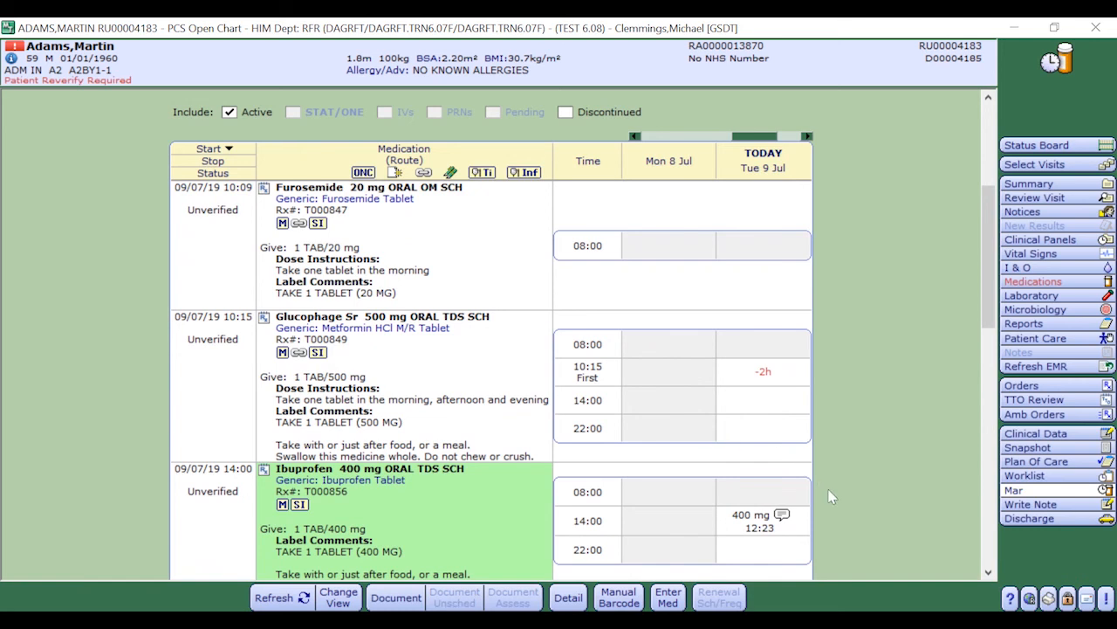
mouse_move(859, 545)
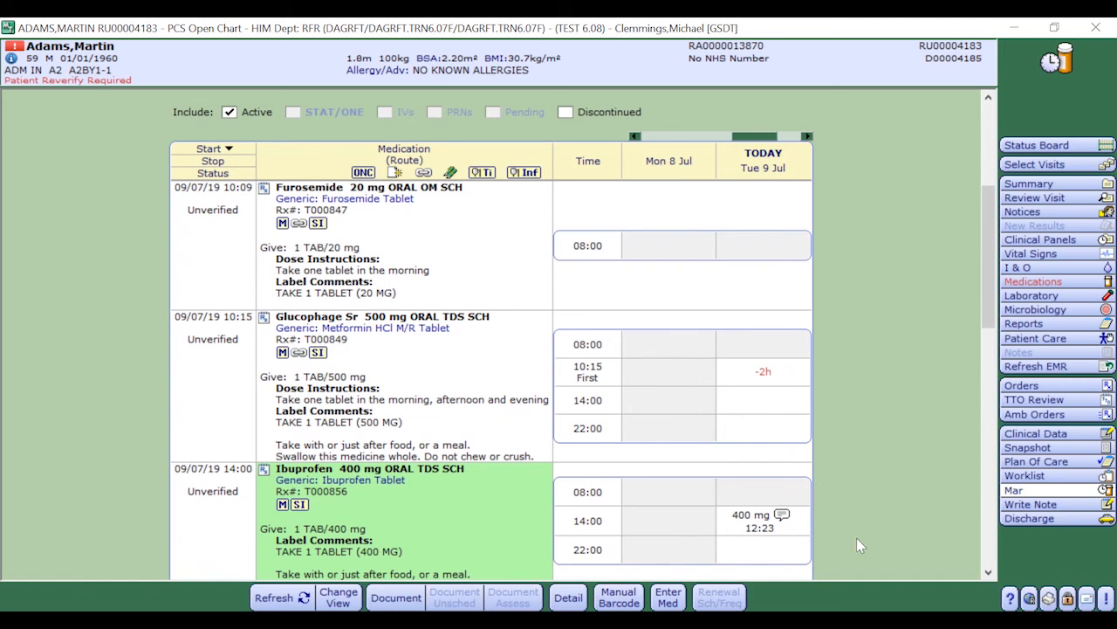